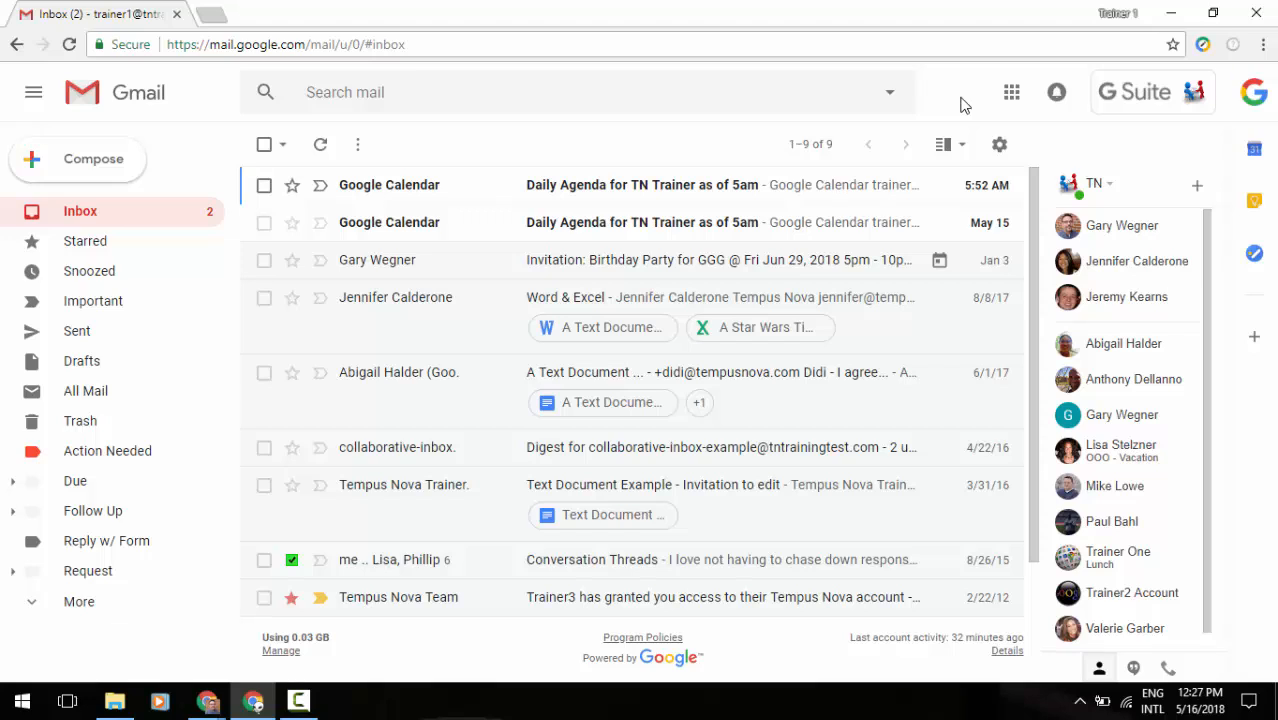
Go to Gmail Settings, landing on the General options page
left_click(999, 144)
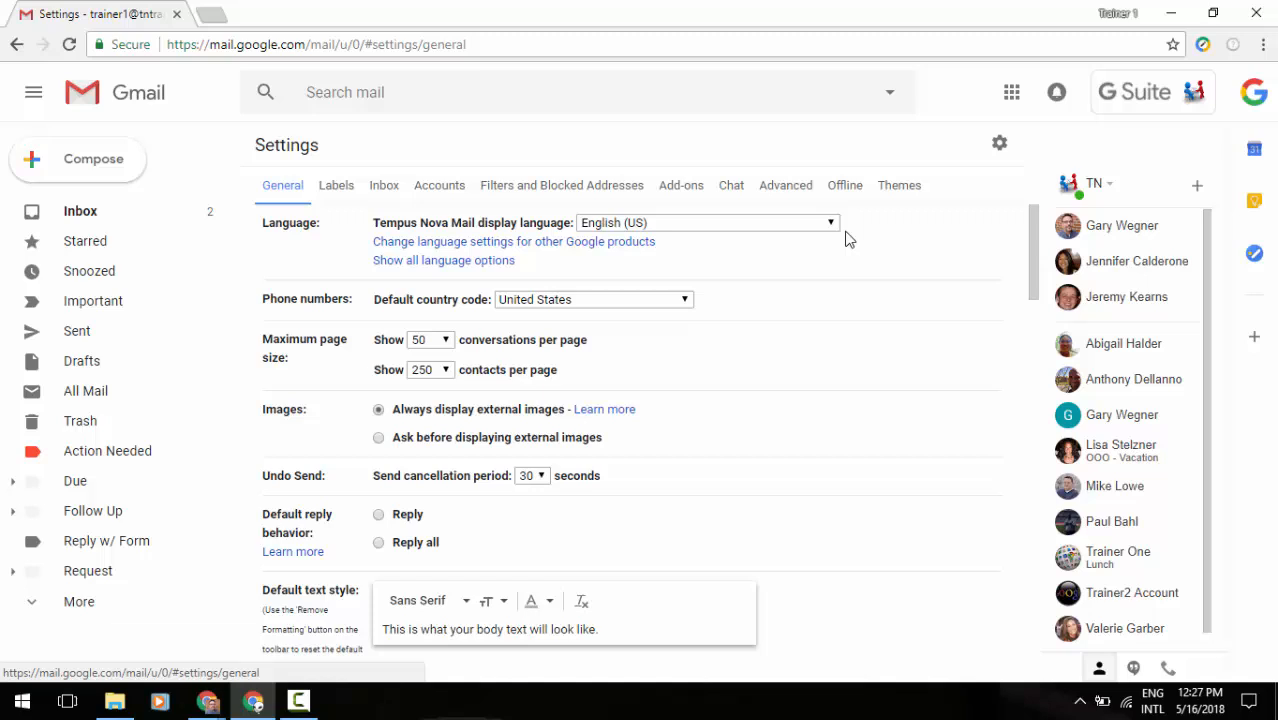
Switch to the Offline settings, where offline mail is still off
left_click(844, 185)
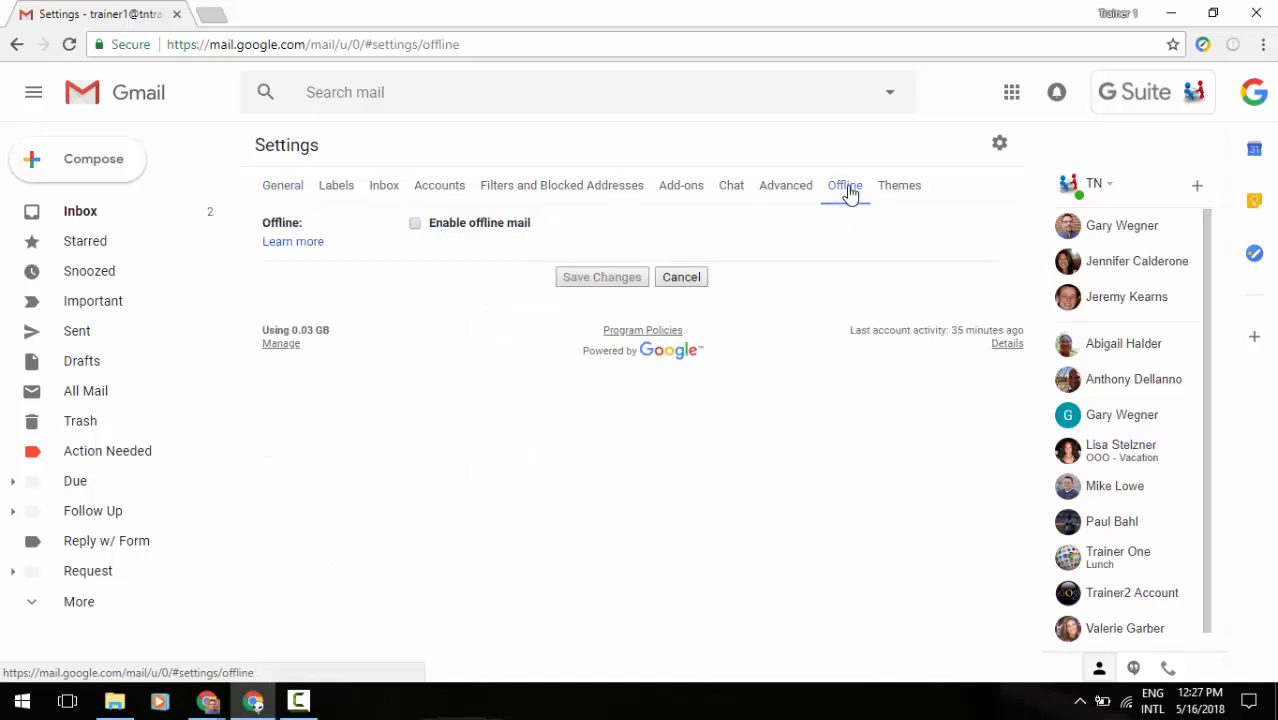
mouse_move(855, 149)
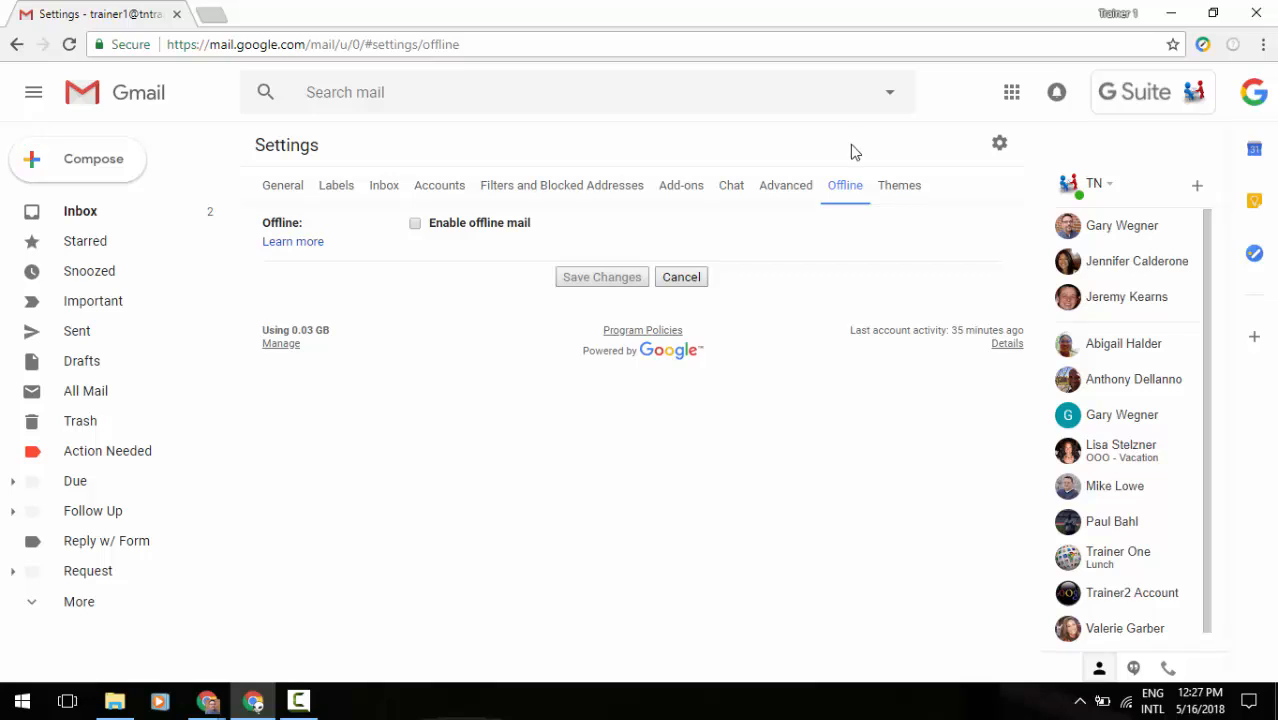
mouse_move(445, 247)
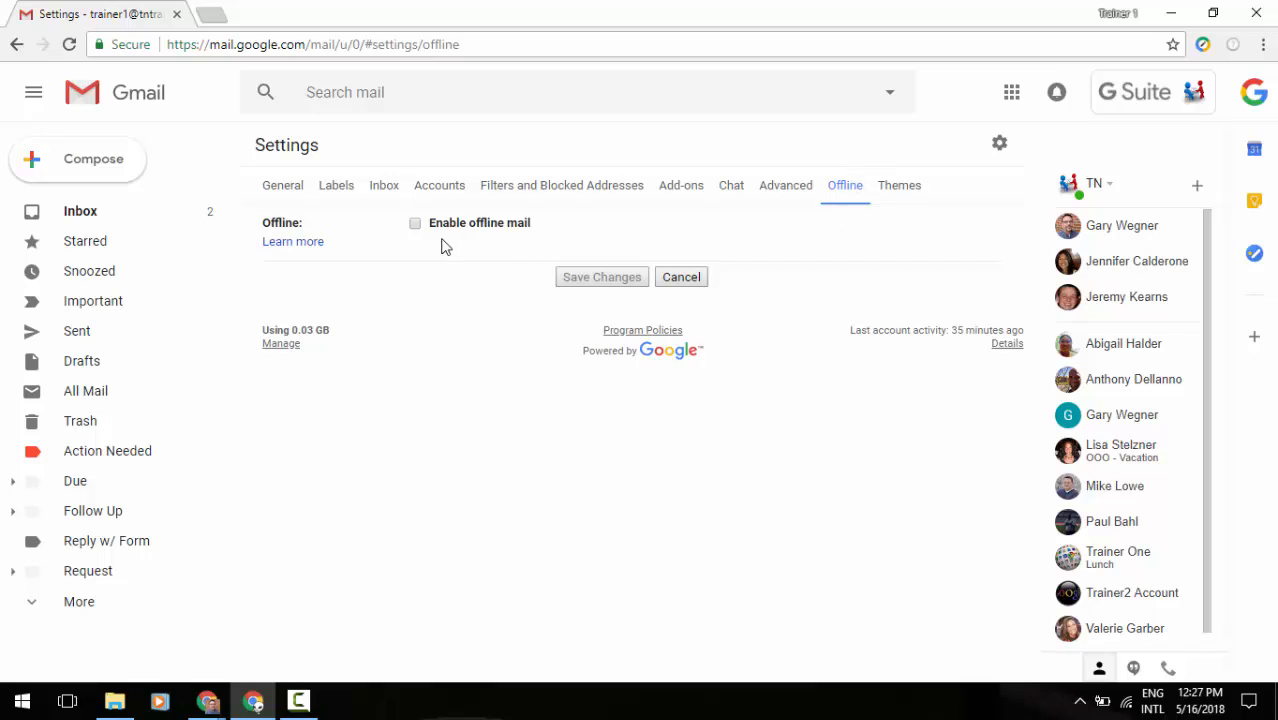
Enable offline mail and keep the sync range at the last 30 days of email
left_click(415, 222)
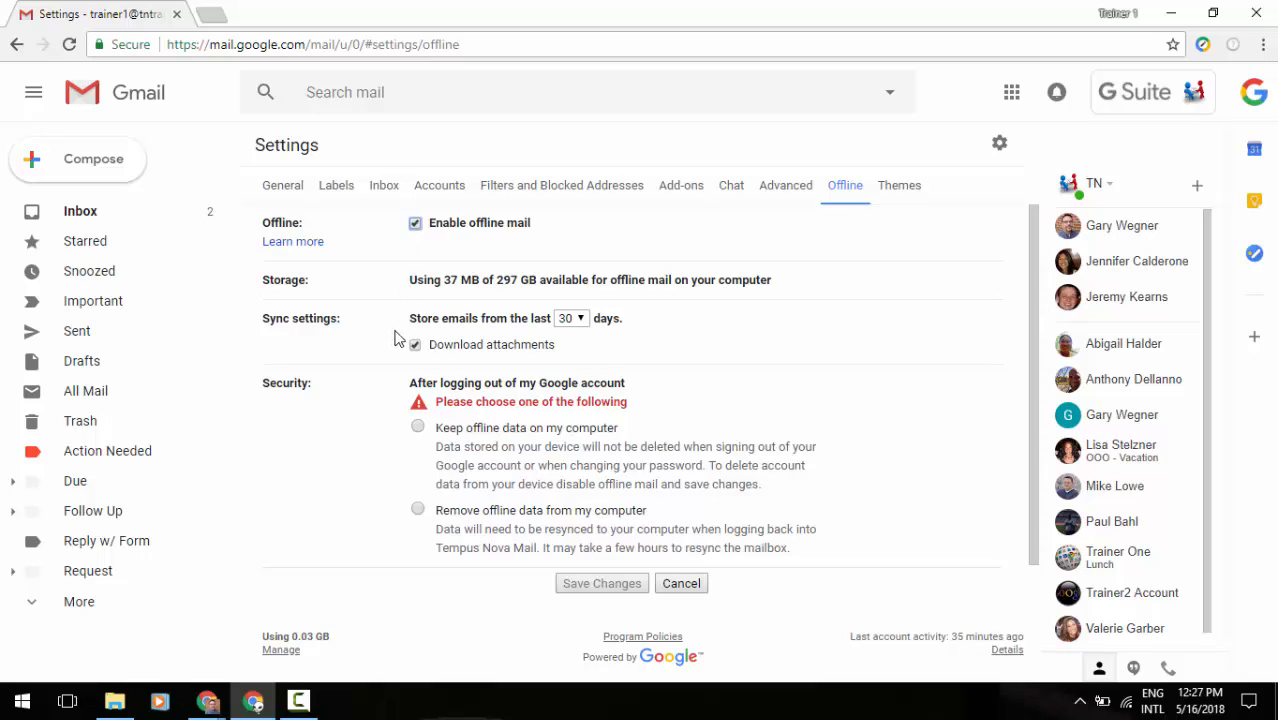
left_click(571, 318)
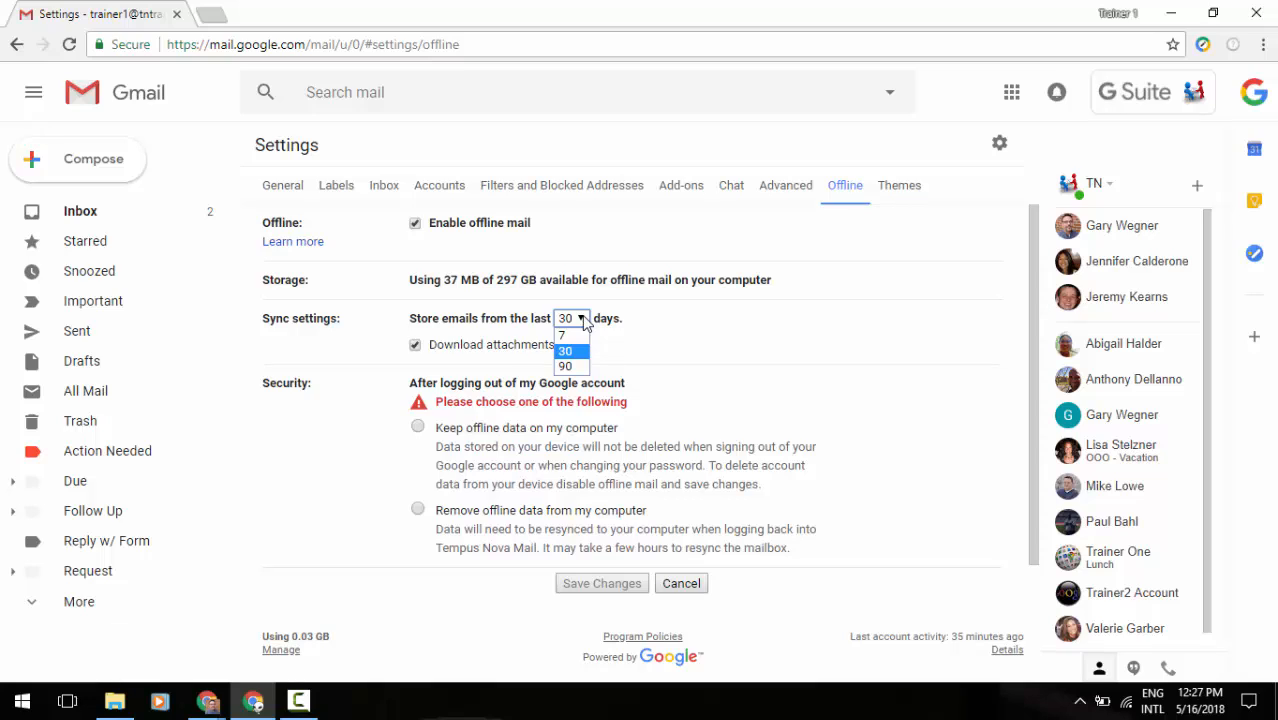
left_click(565, 350)
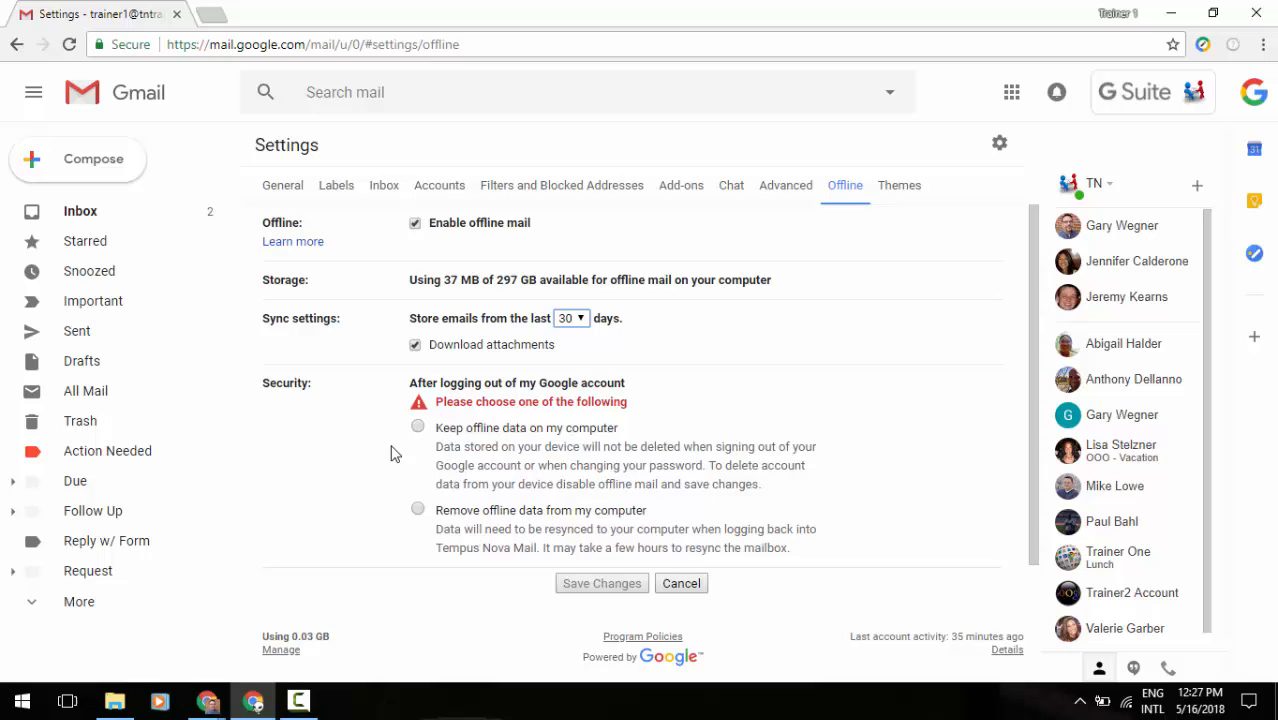